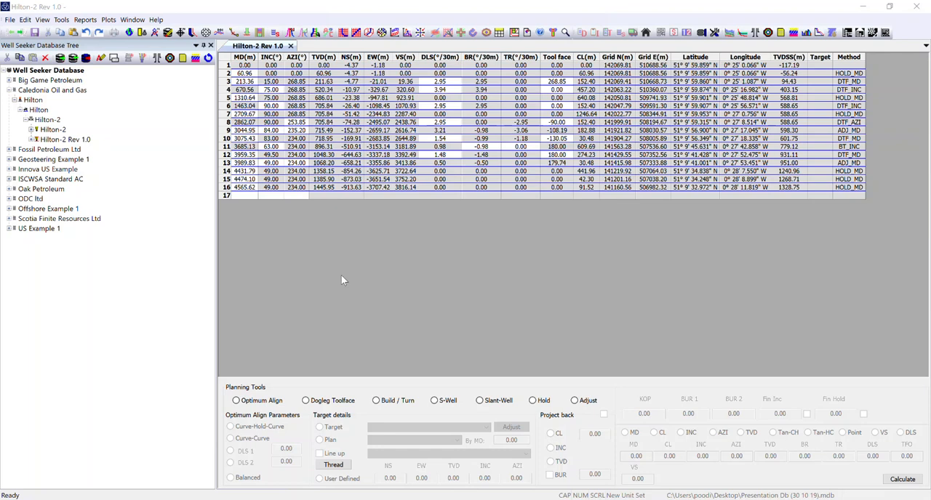
mouse_move(199, 229)
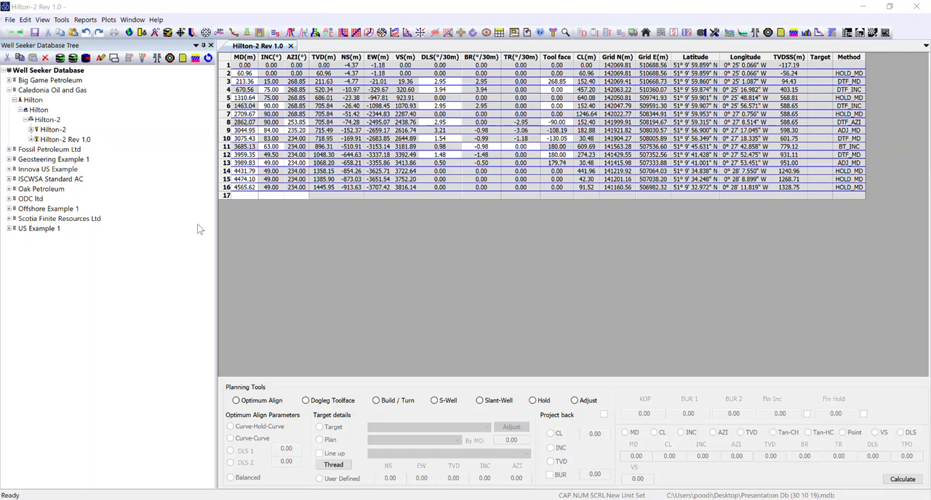
mouse_move(522, 271)
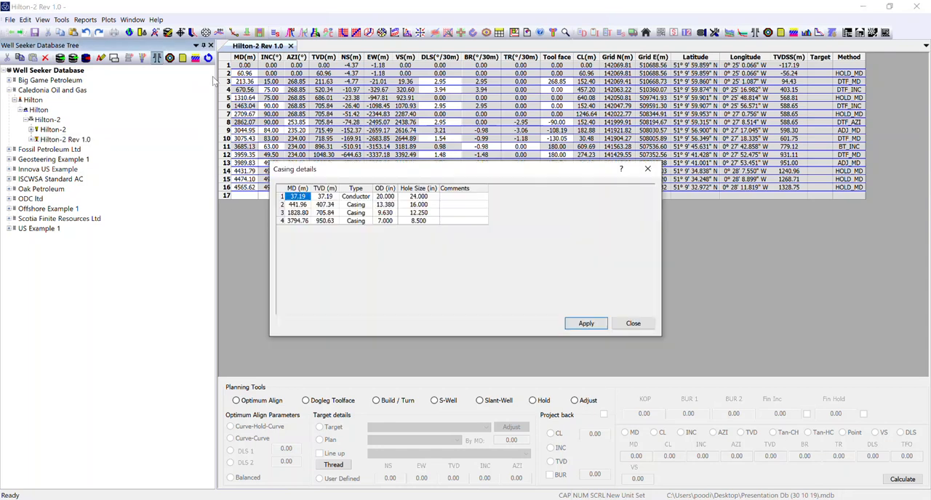
Step: Start a new blank wall plot composition in the Wall Plot Composer
click(633, 323)
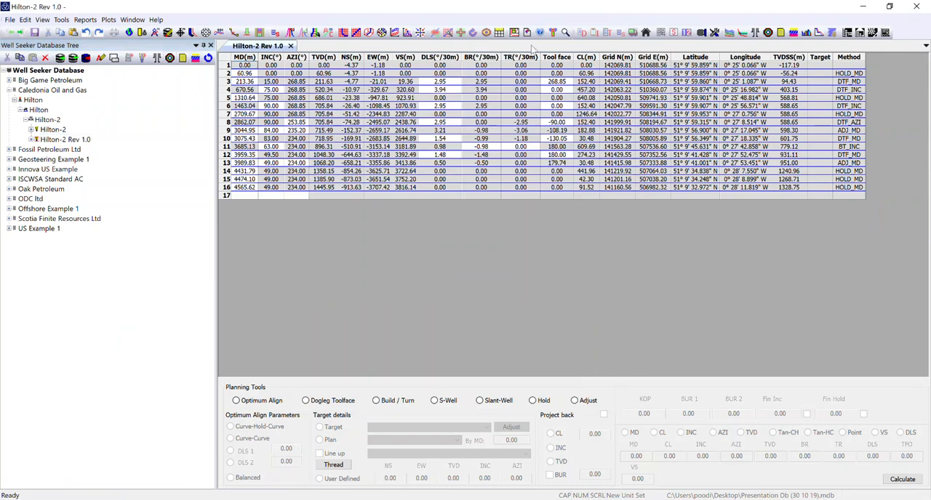
mouse_move(480, 56)
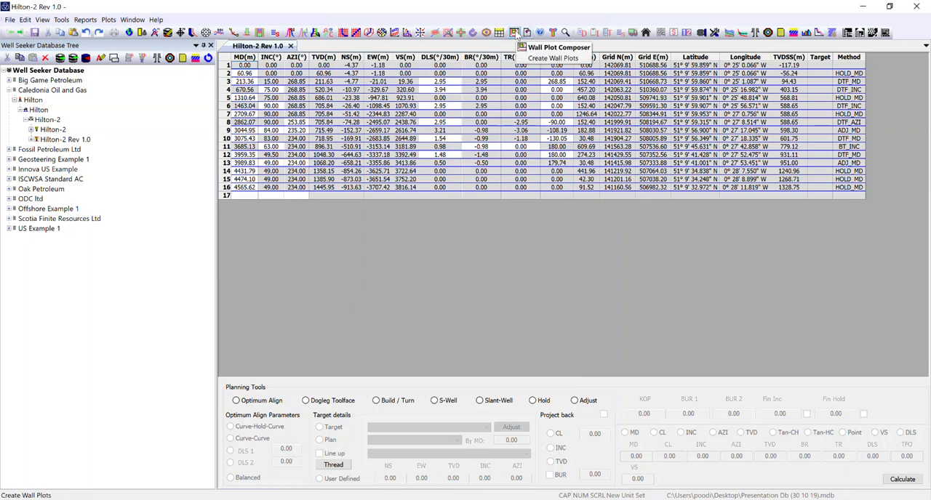
click(67, 20)
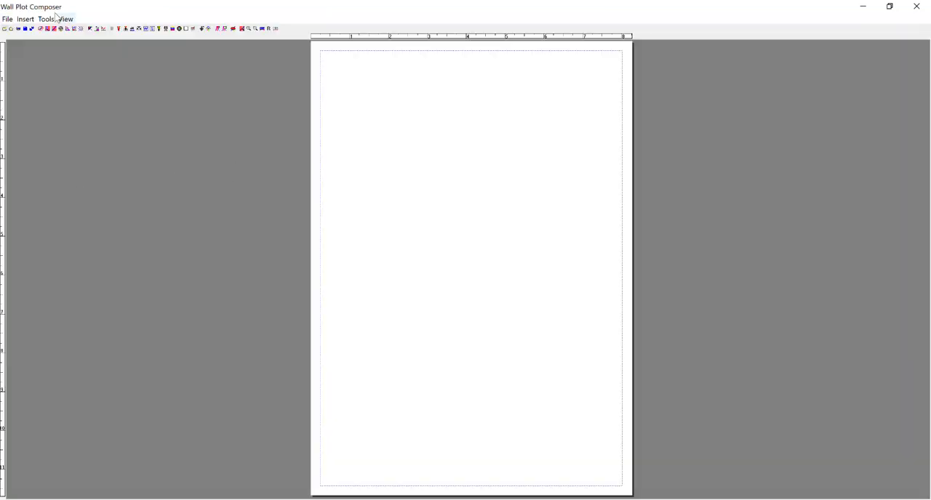
mouse_move(569, 134)
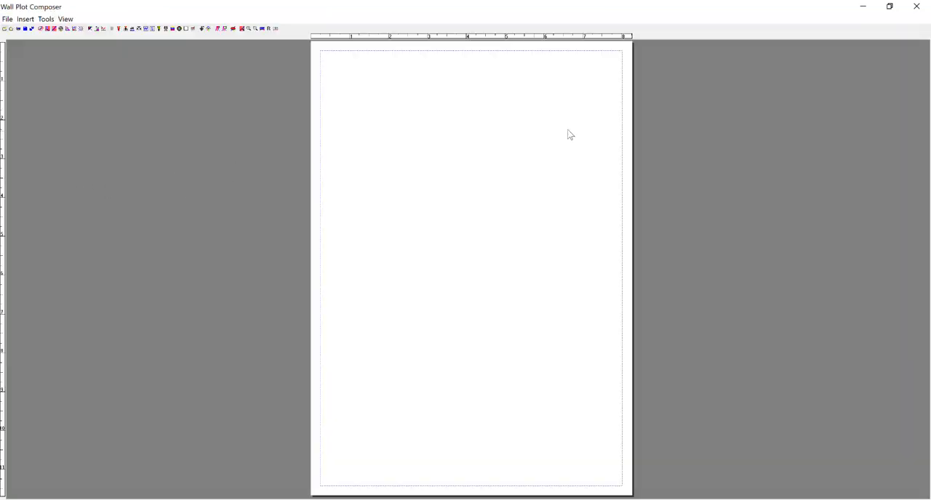
mouse_move(106, 10)
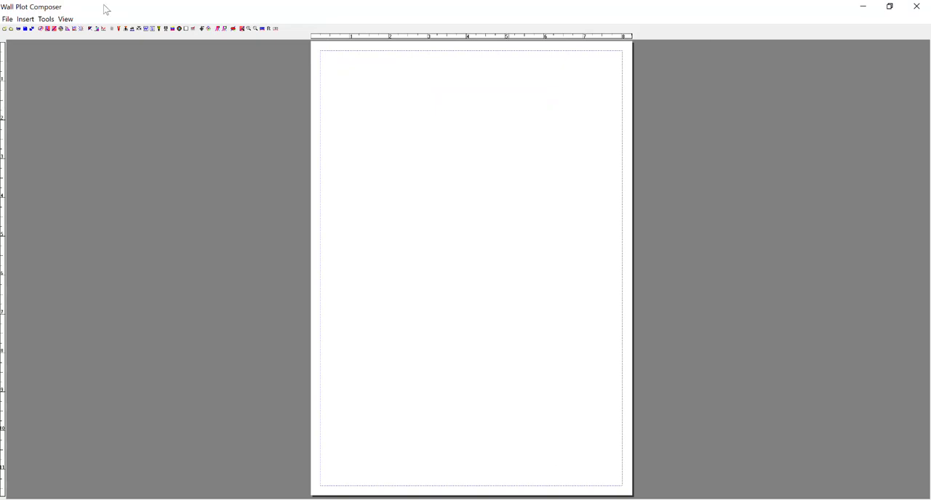
Step: Set the wall plot page to A4 landscape in Page Setup
click(10, 19)
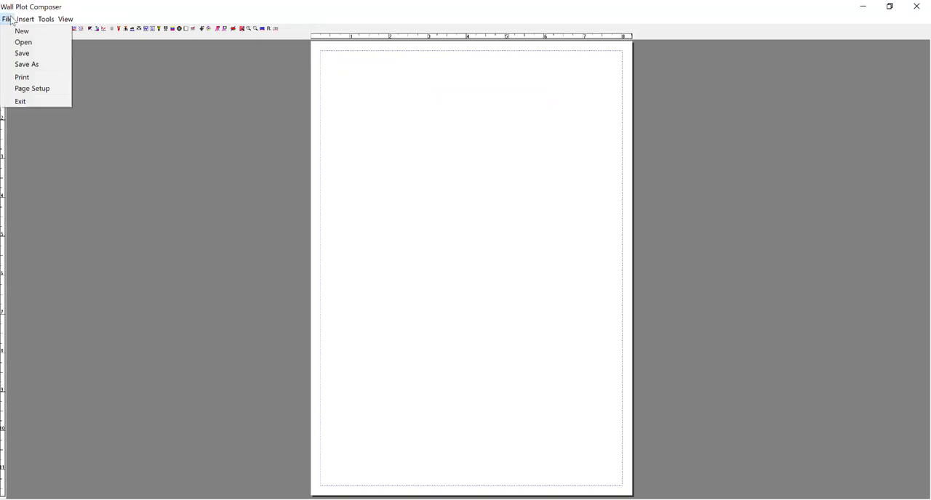
click(31, 88)
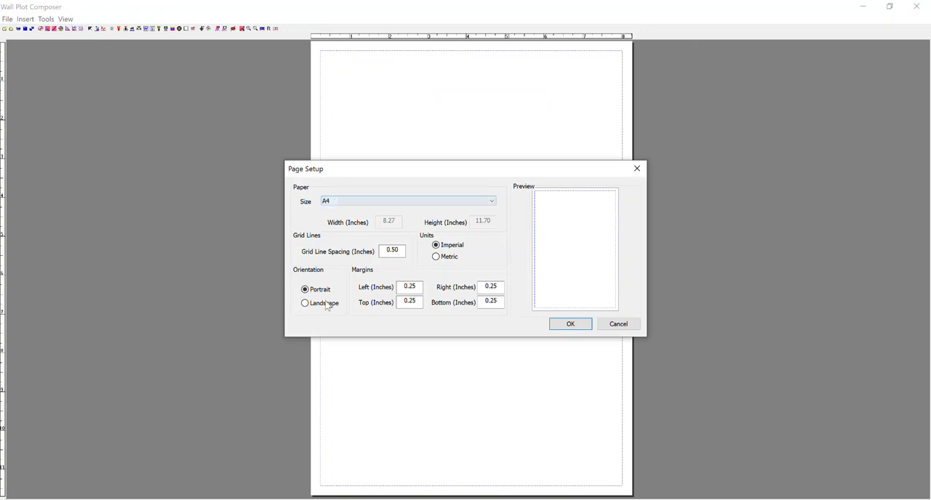
click(303, 303)
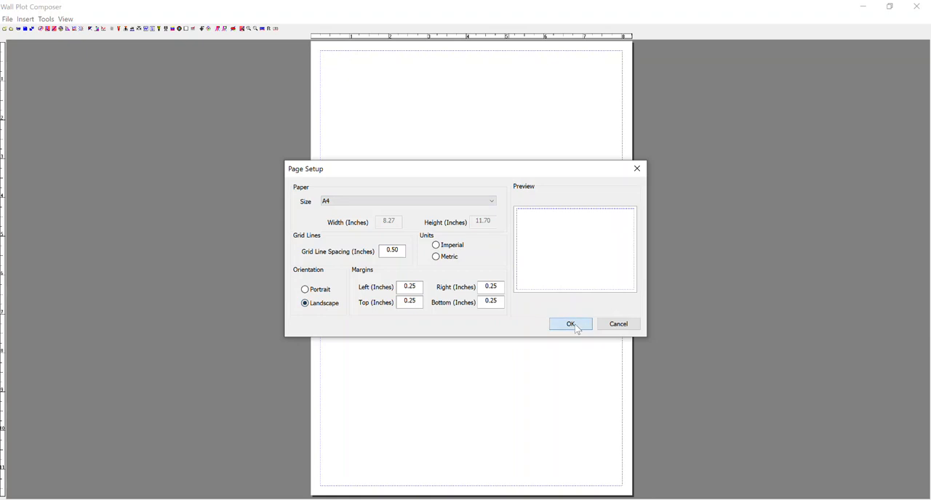
click(571, 324)
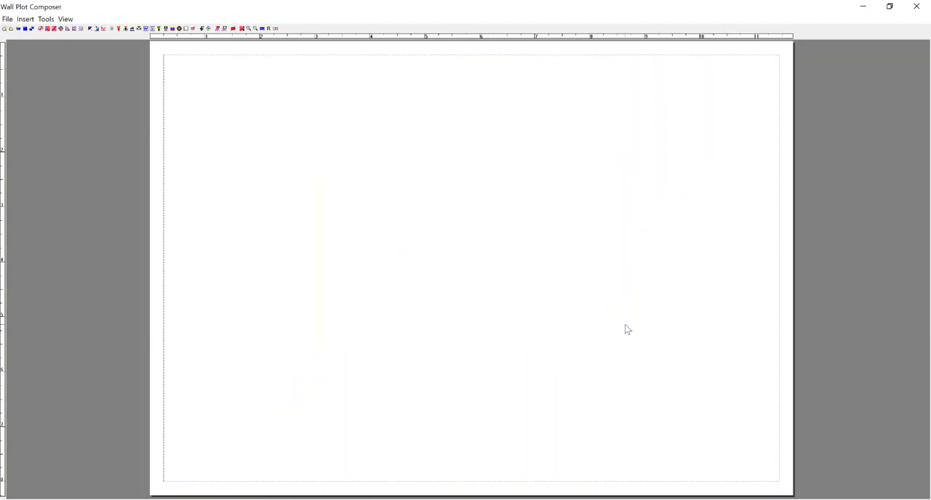
mouse_move(206, 80)
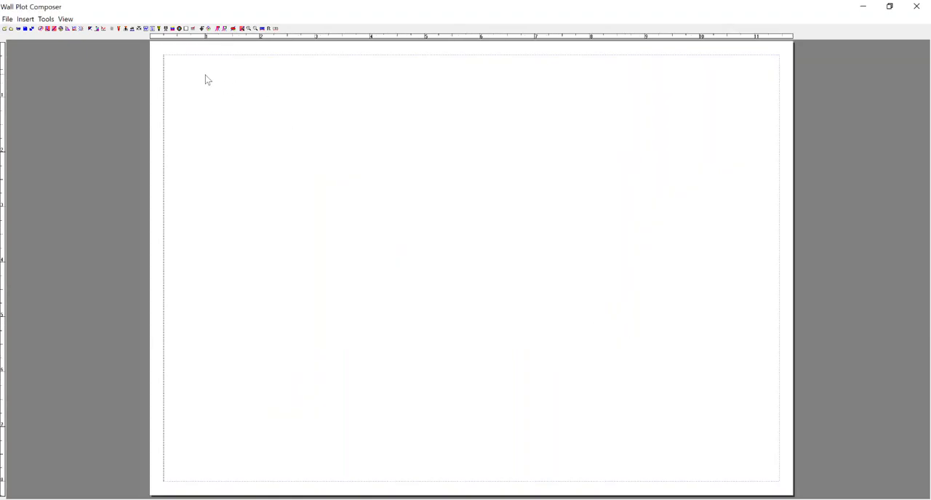
mouse_move(216, 79)
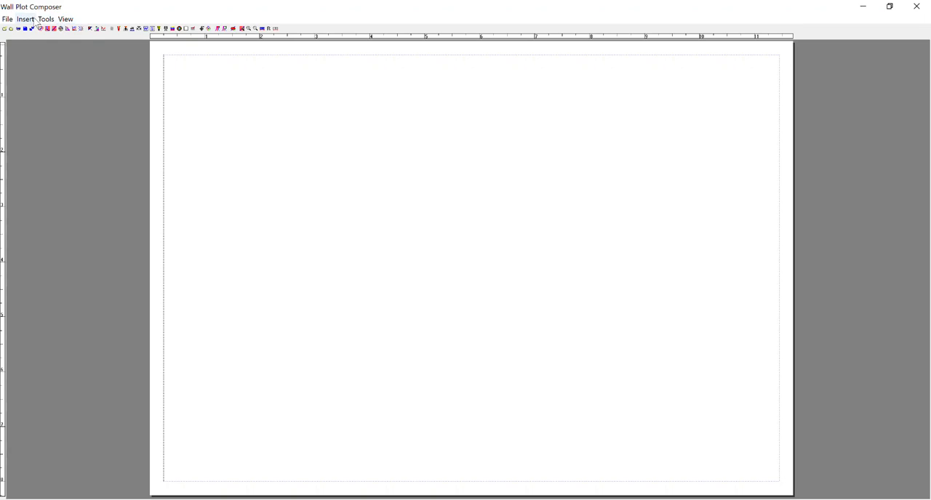
Step: Insert a Section View chart and stretch it across the top of the page
click(25, 18)
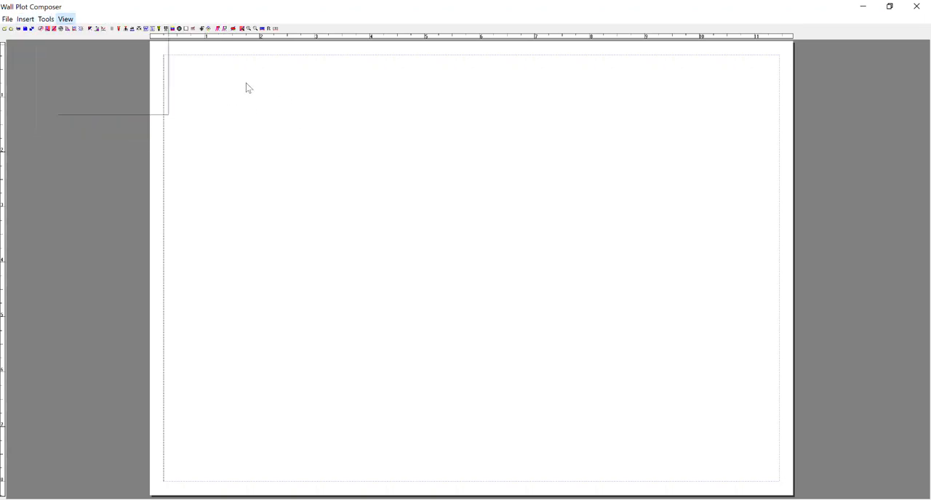
right_click(249, 88)
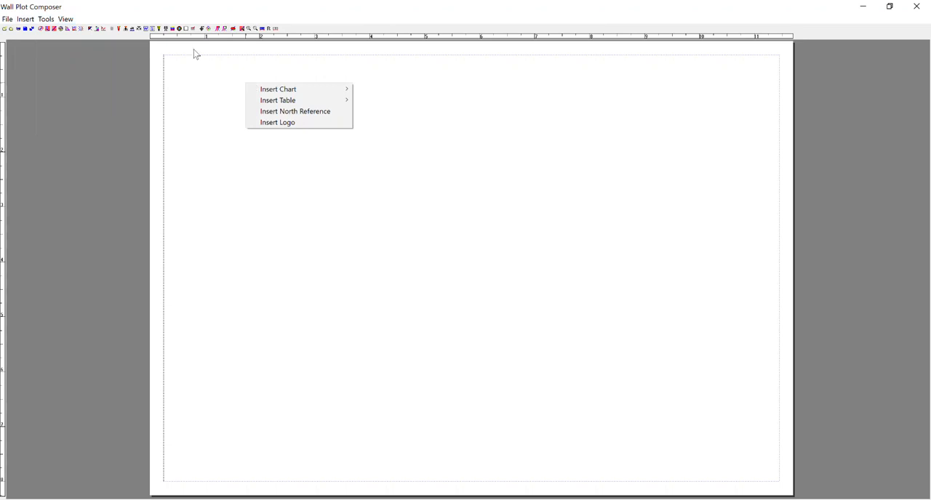
mouse_move(278, 89)
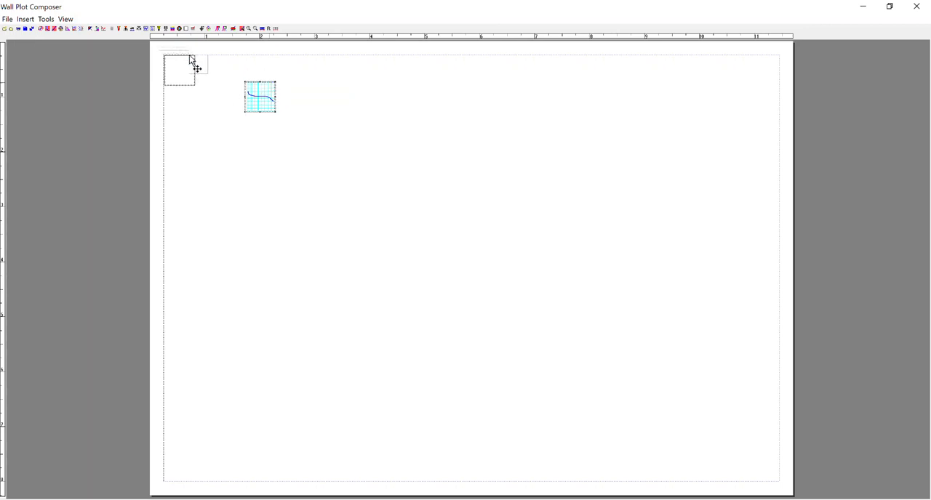
drag(260, 95, 182, 73)
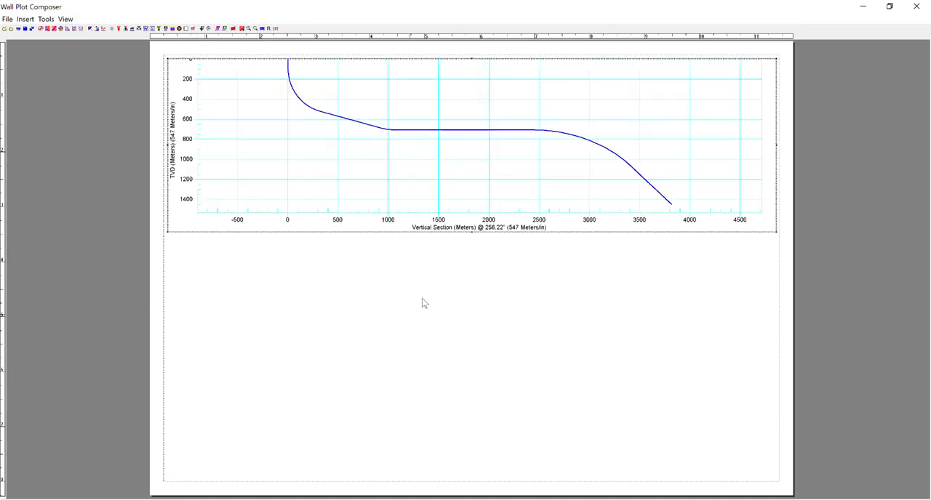
mouse_move(473, 240)
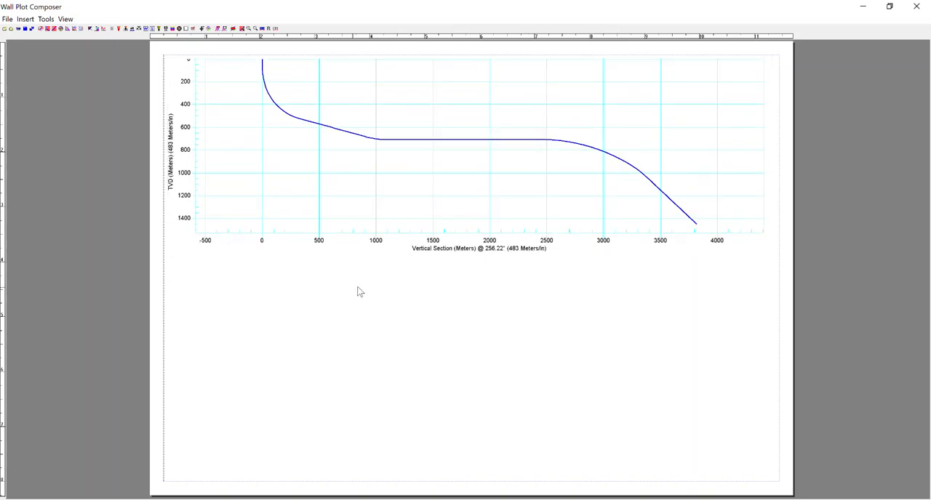
Step: Insert a Plan View chart in the lower right, below the section chart
right_click(358, 291)
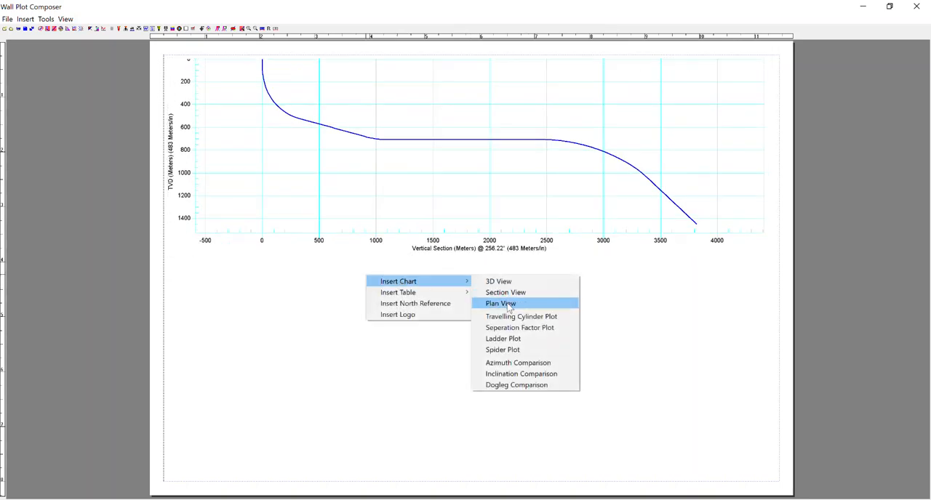
click(499, 303)
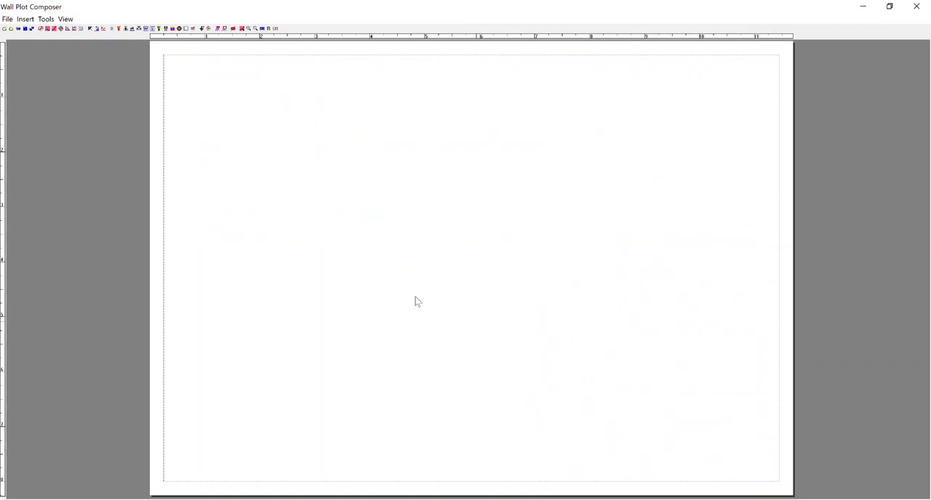
Step: Insert a Project Details table below the section chart, widen it, and reset its aspect ratio
right_click(415, 302)
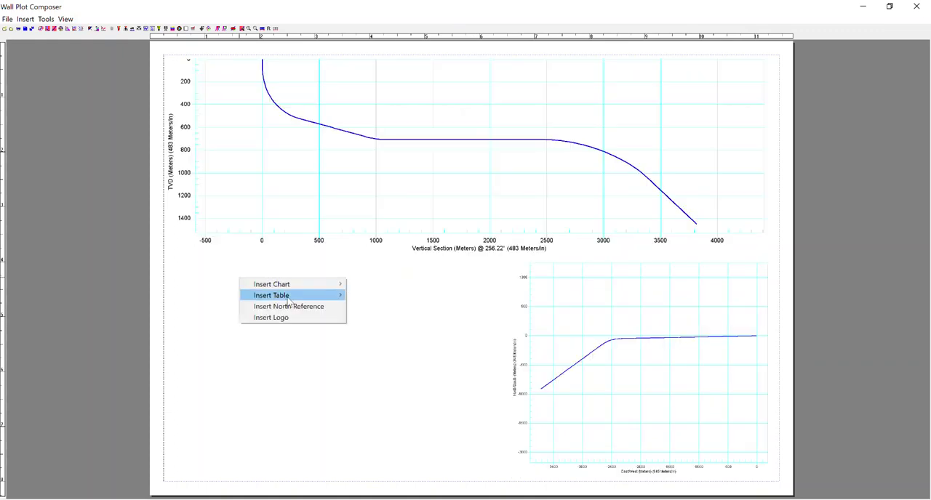
click(269, 295)
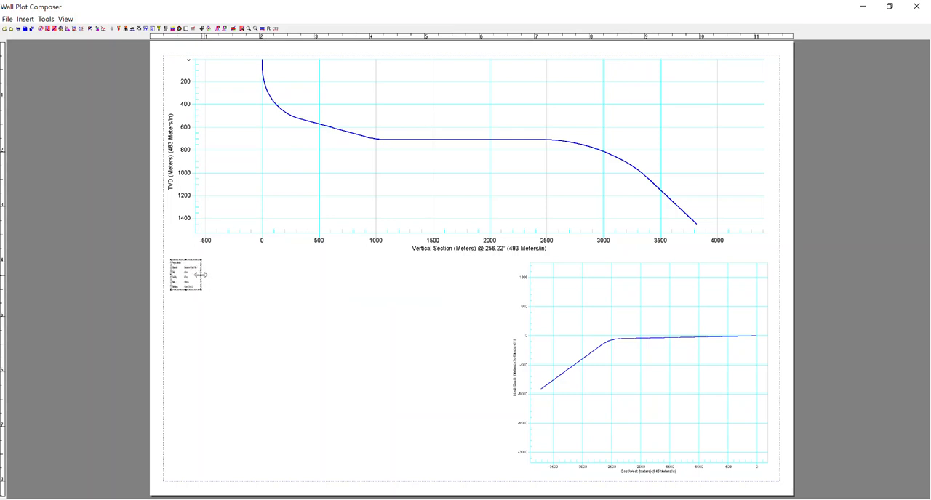
drag(204, 275, 335, 275)
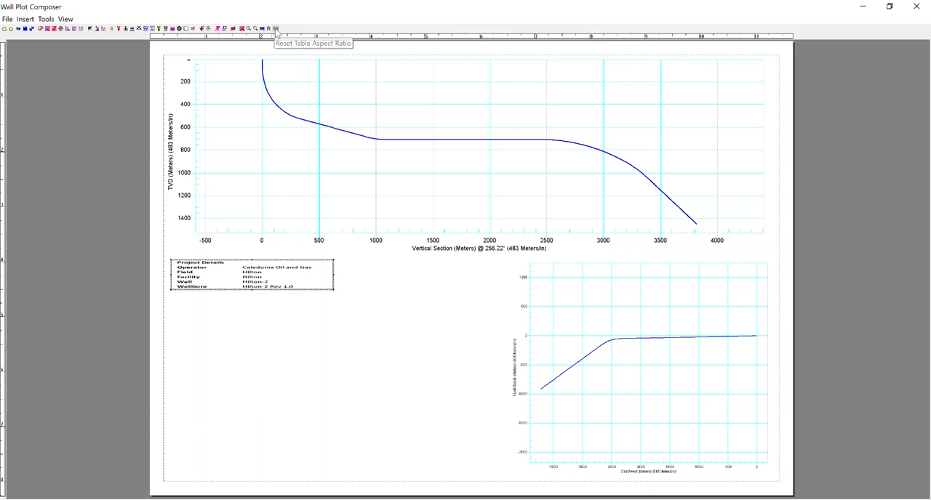
click(271, 22)
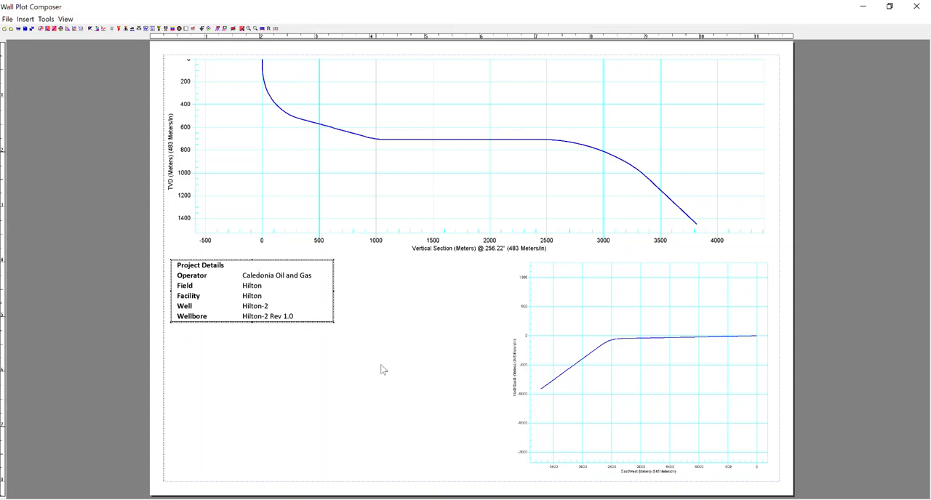
Step: Insert a logo beside the Project Details table and select its gear image
right_click(384, 371)
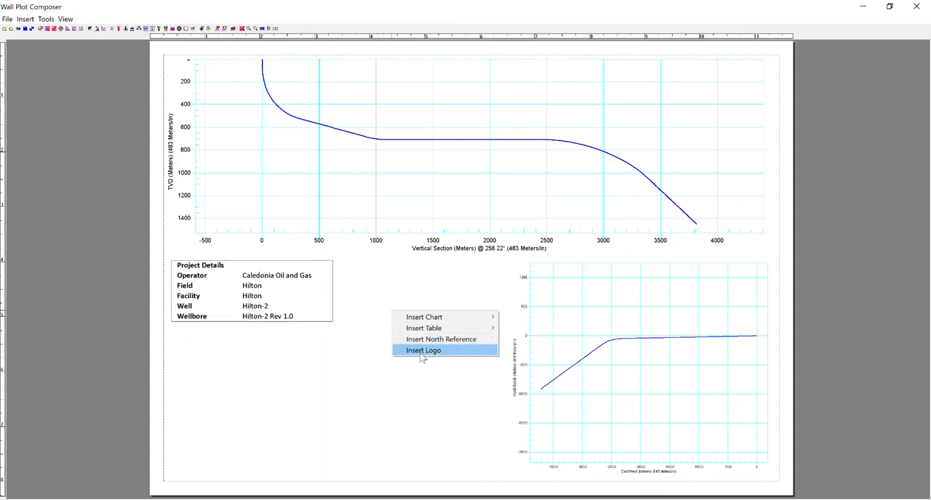
click(422, 350)
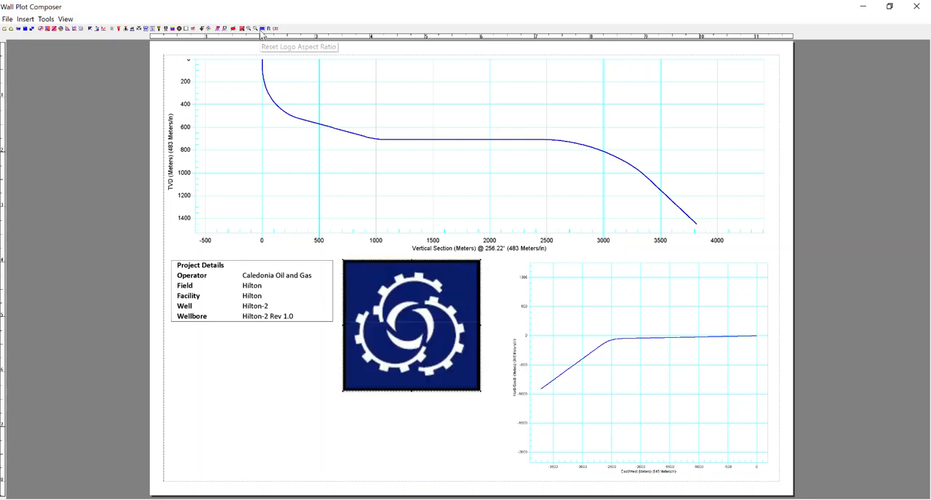
mouse_move(442, 318)
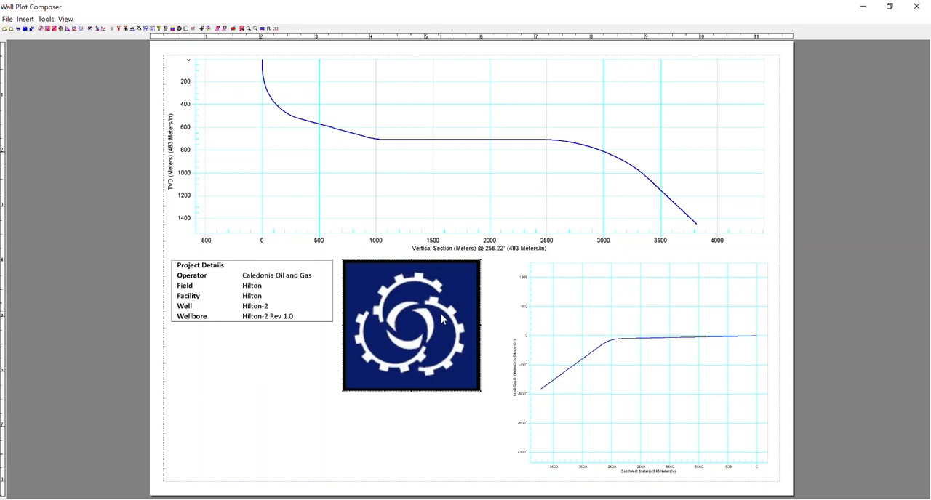
right_click(442, 319)
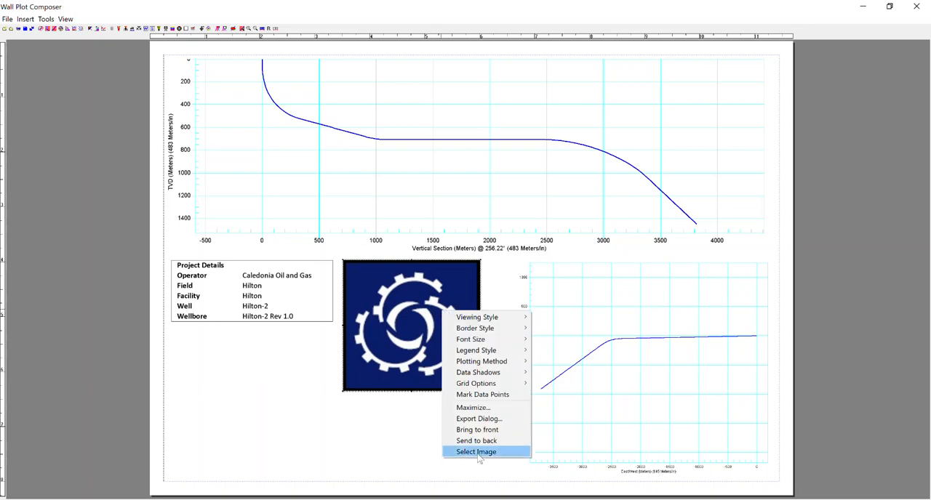
click(478, 452)
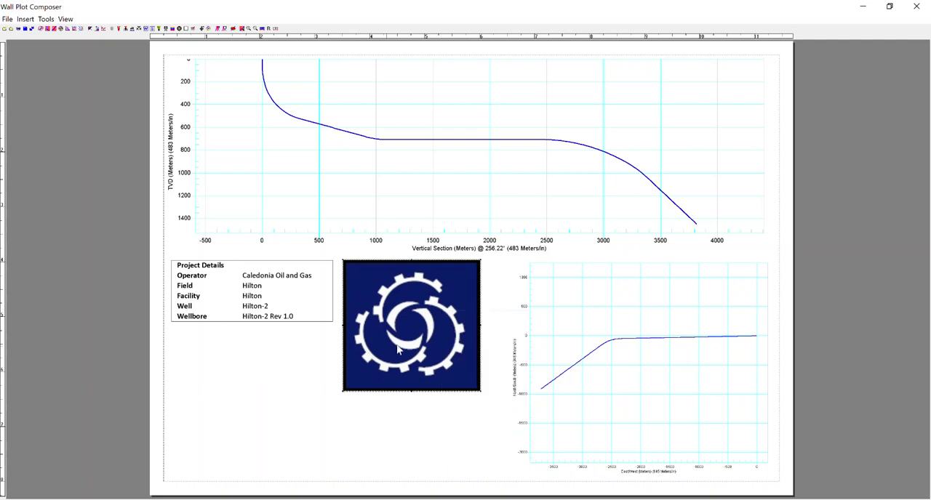
mouse_move(450, 326)
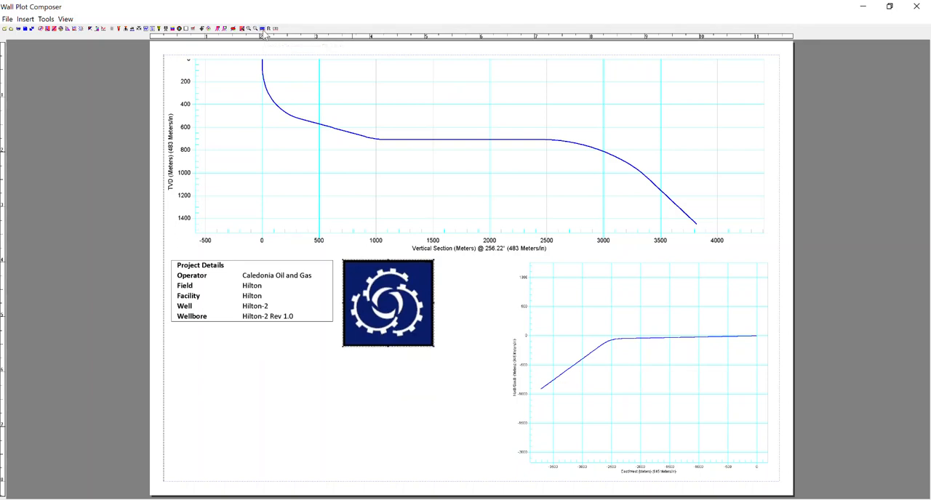
mouse_move(222, 381)
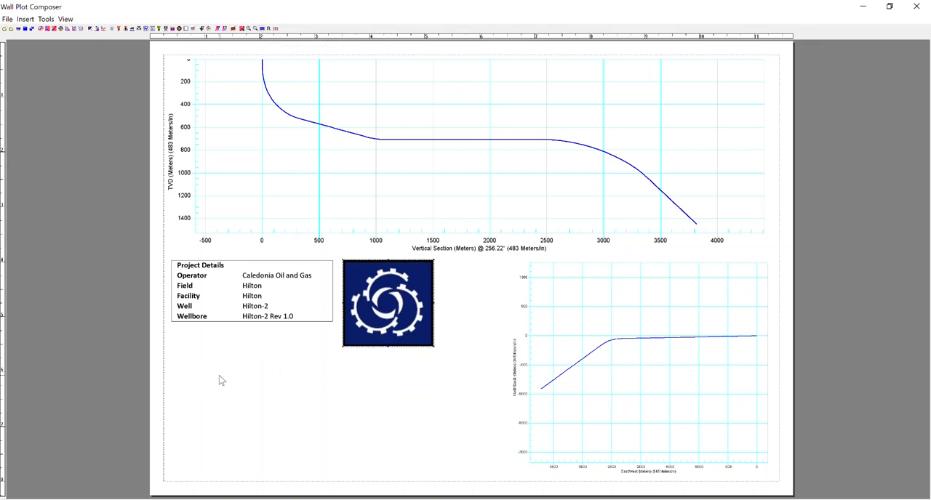
Step: Insert a Target Details table listing Hilton Targets 1–5 in the lower left
right_click(222, 381)
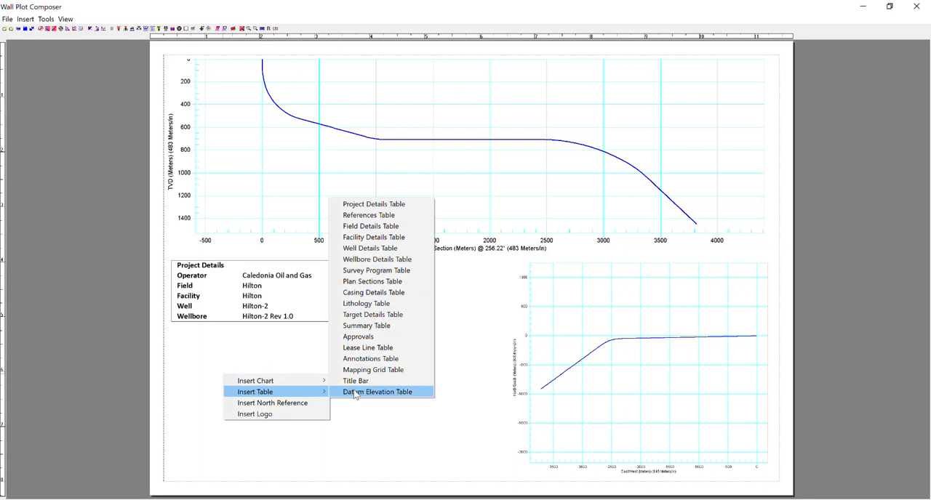
click(379, 391)
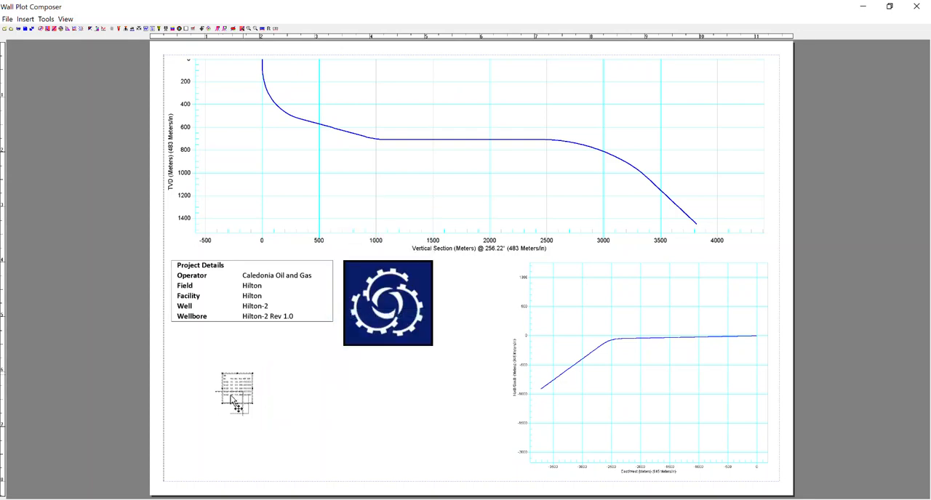
drag(234, 393, 186, 460)
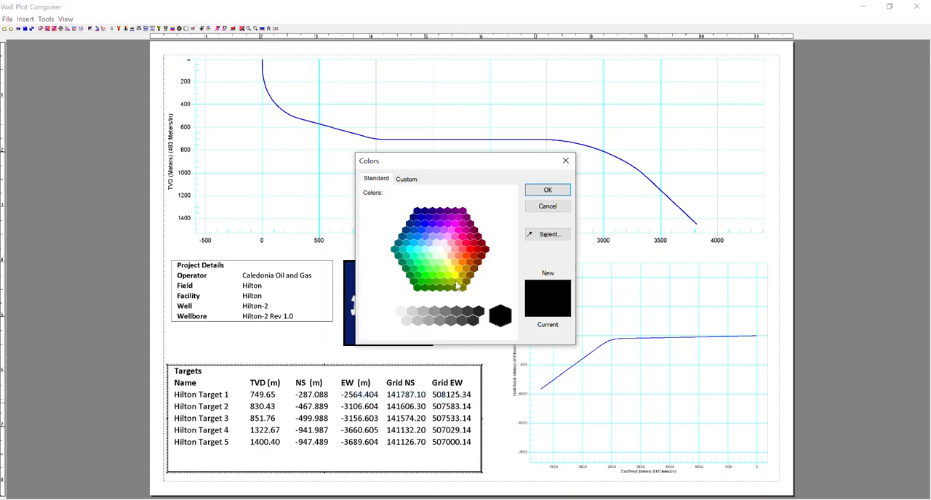
Step: Give the Targets and Project Details tables yellow backgrounds
click(547, 190)
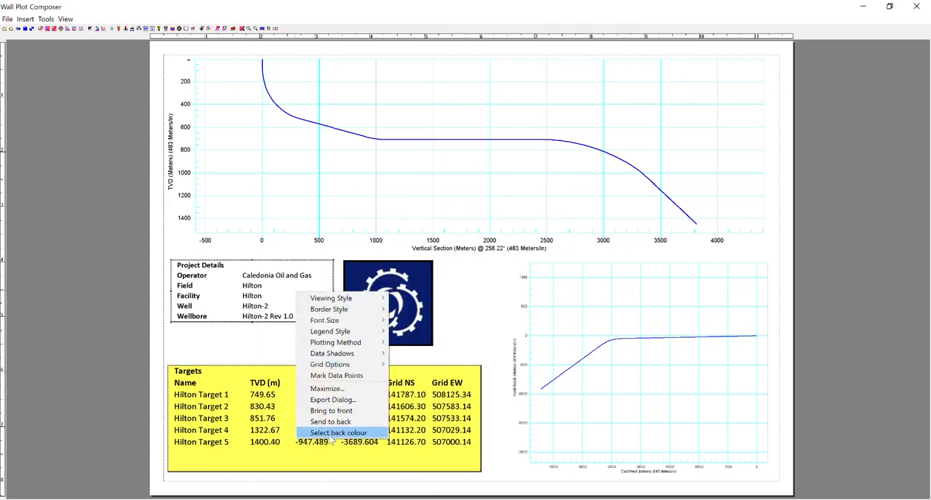
click(334, 433)
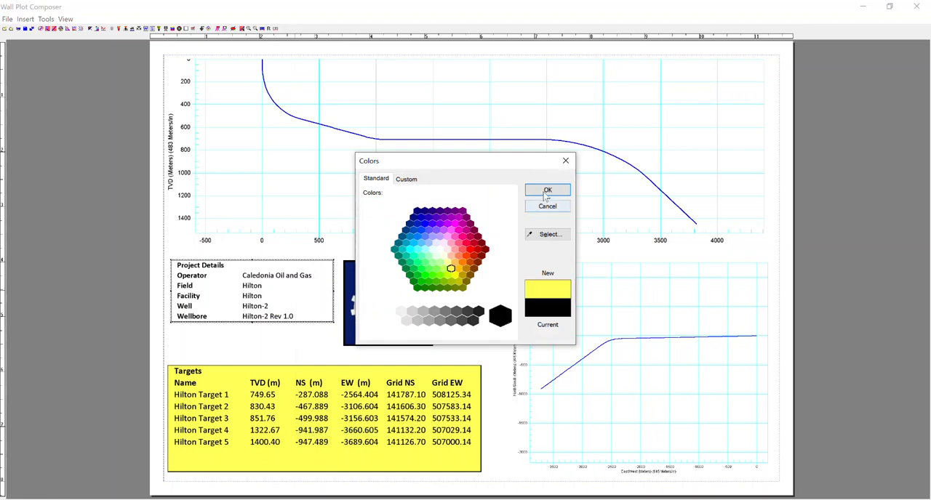
click(547, 191)
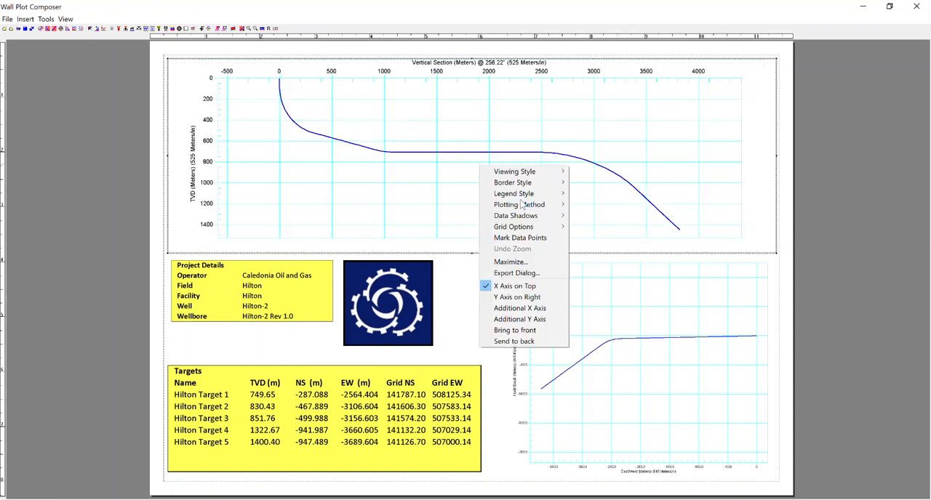
Step: Move the section chart's depth scale to the right side
click(516, 298)
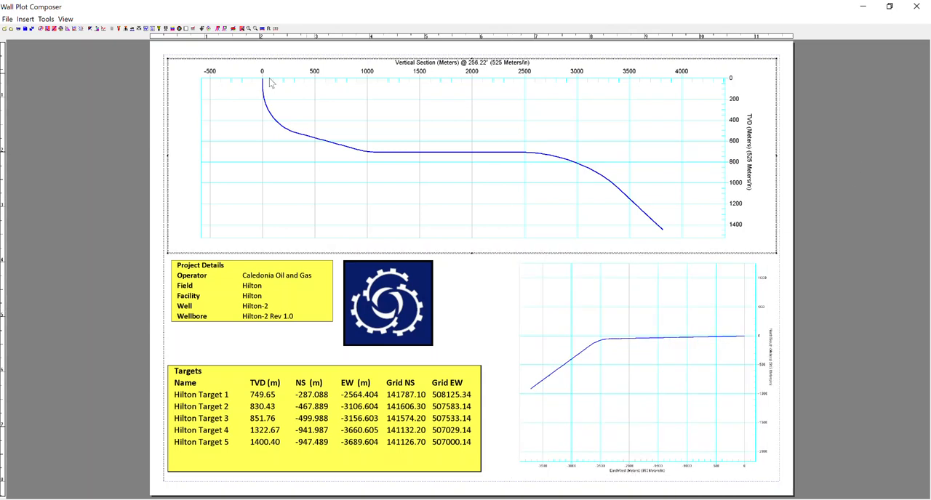
mouse_move(776, 251)
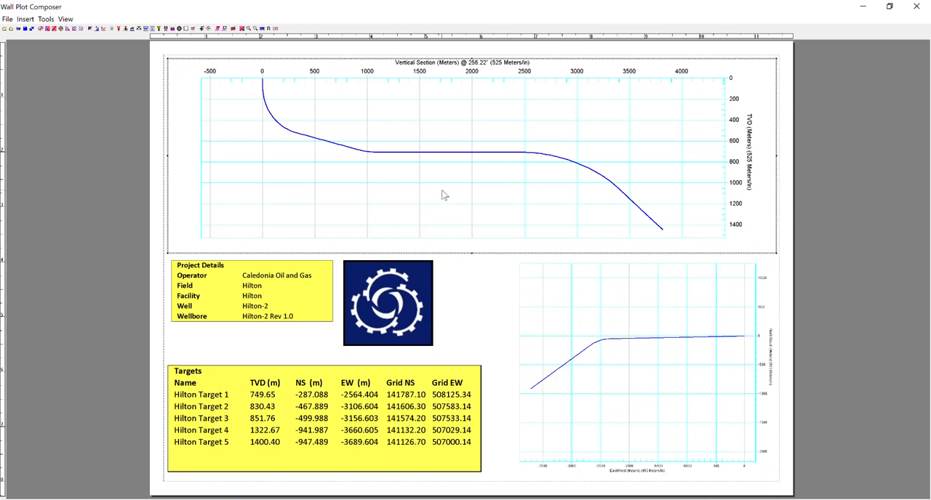
mouse_move(354, 187)
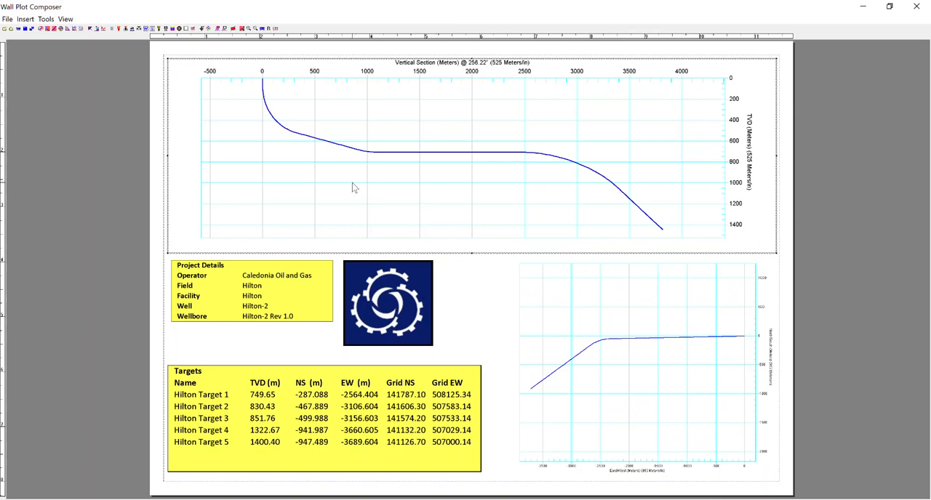
mouse_move(423, 197)
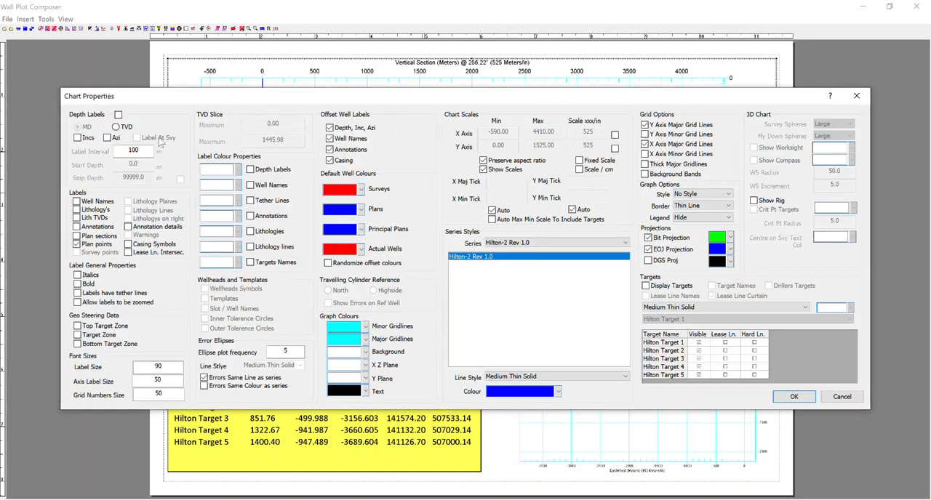
Step: Turn on well name labels and target display on the section chart, colouring Hilton Target 5 red
click(78, 201)
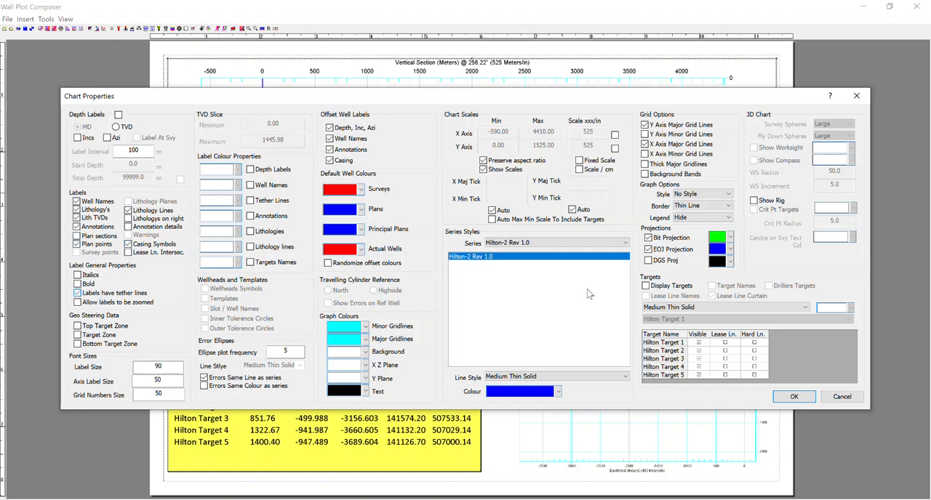
click(712, 285)
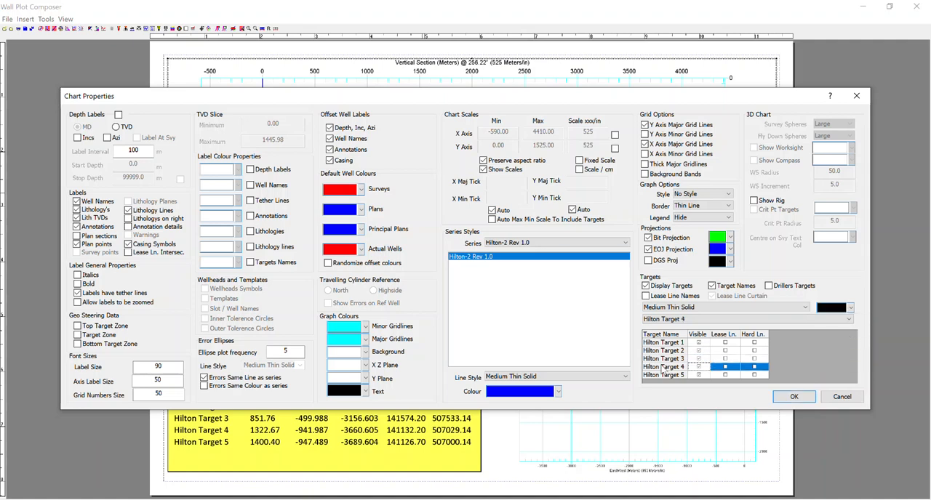
click(848, 308)
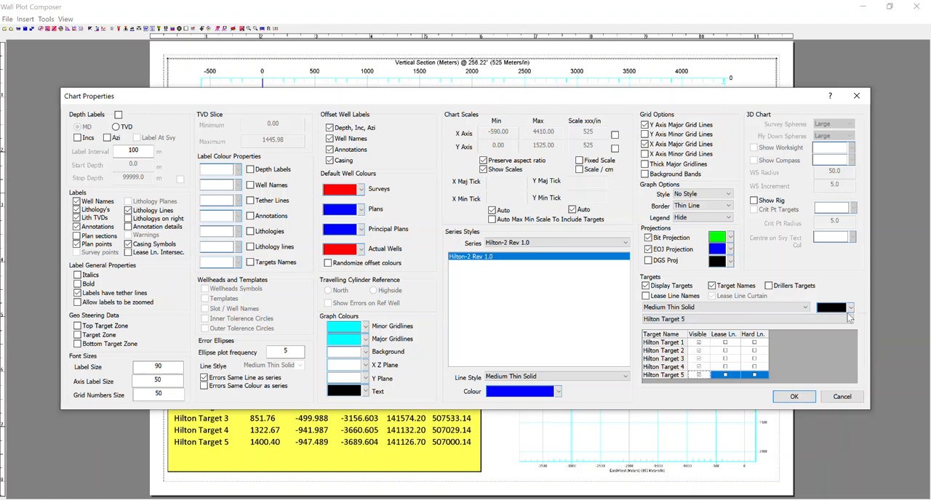
click(837, 307)
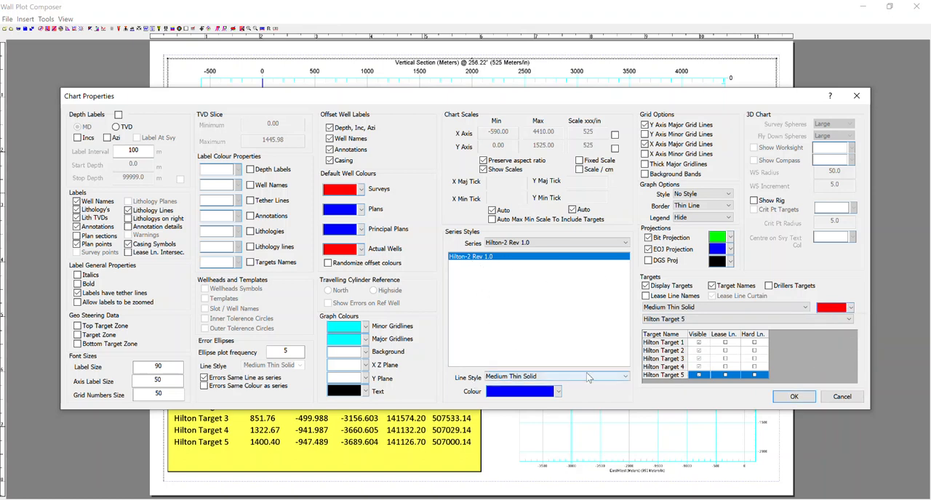
click(794, 396)
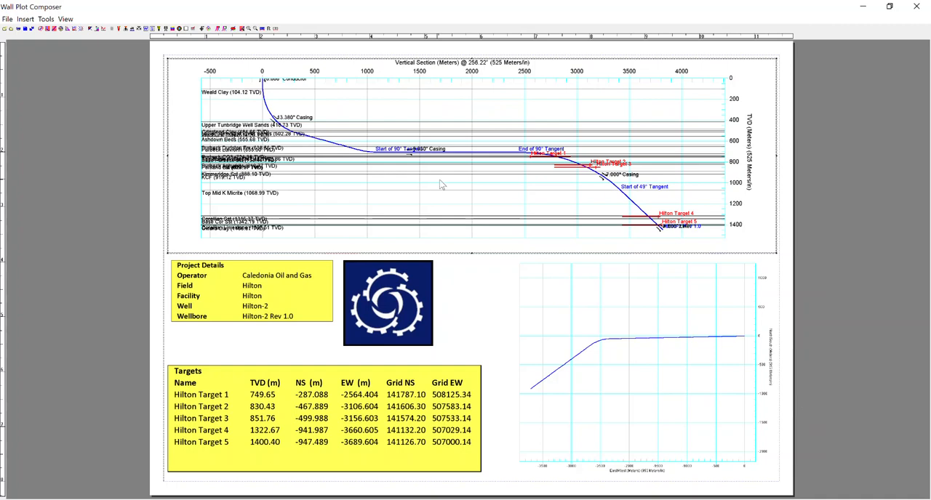
mouse_move(250, 92)
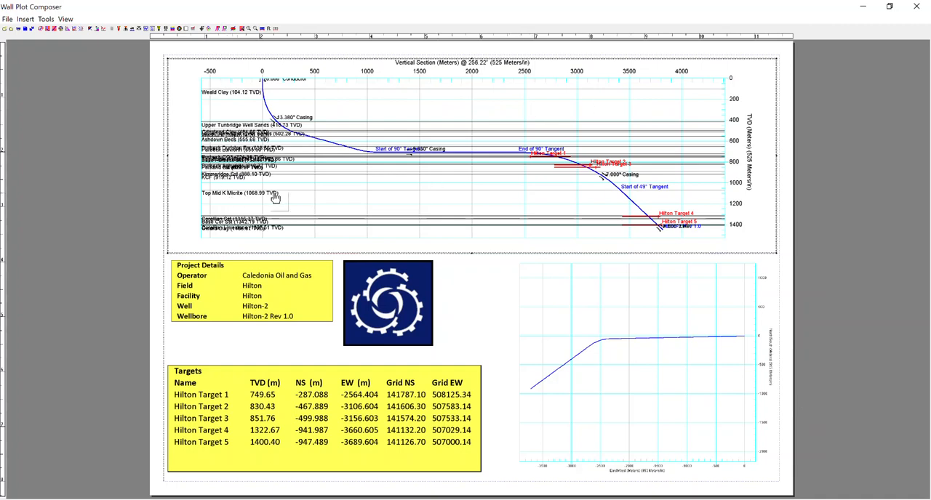
mouse_move(550, 163)
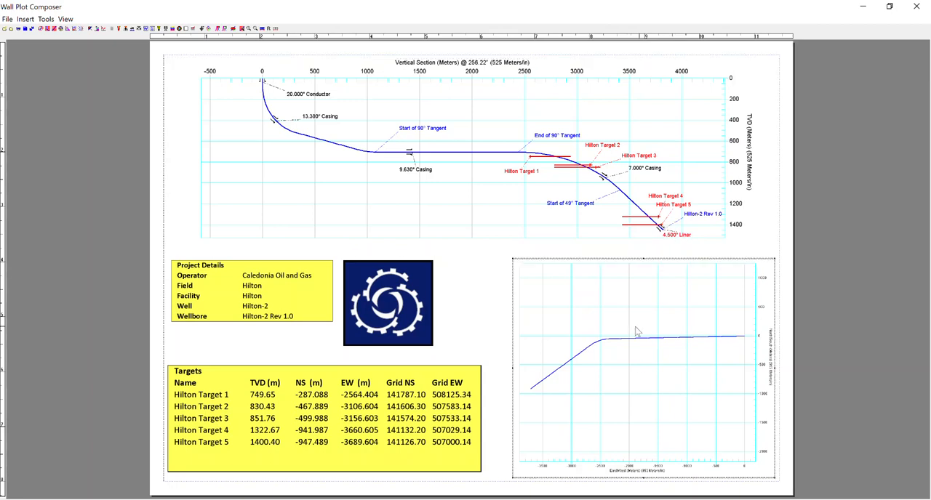
Step: Show casing, tangent and well name labels plus red target outlines on the plan view
right_click(638, 331)
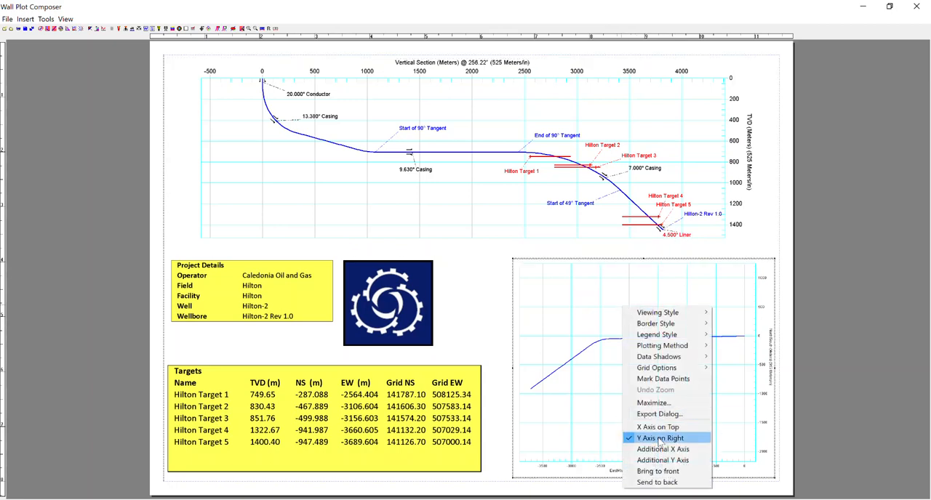
click(658, 438)
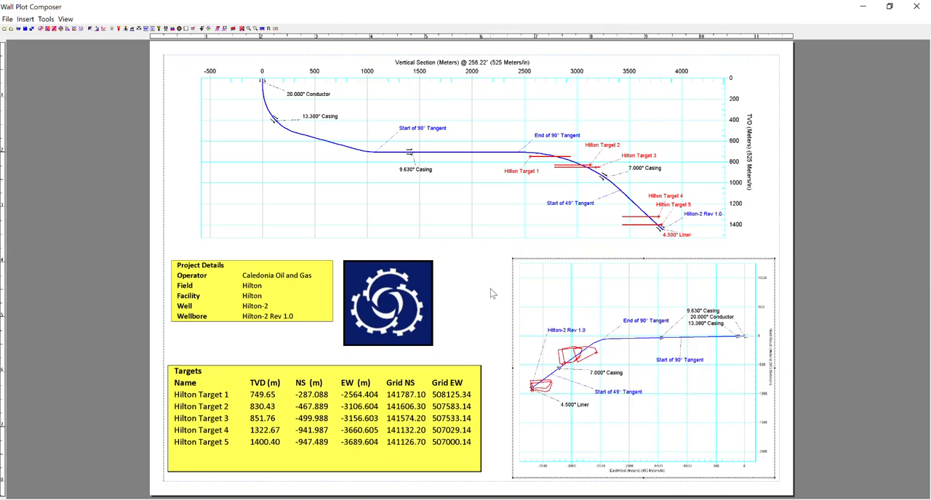
mouse_move(591, 277)
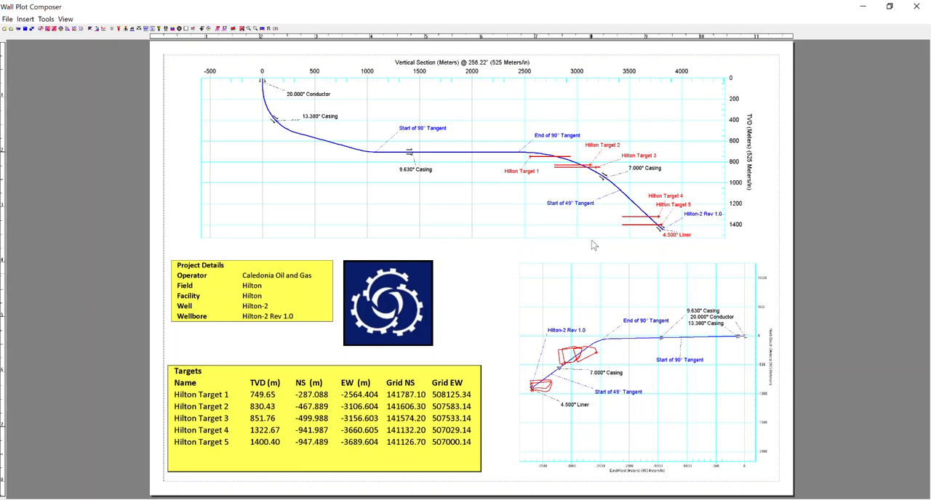
mouse_move(283, 186)
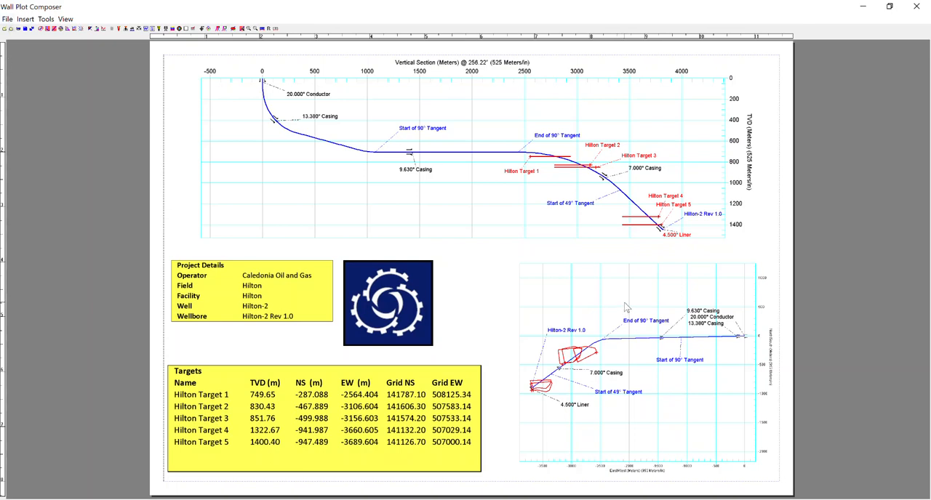
Step: Save the wall plot as 'test' in the Desktop folder
click(8, 18)
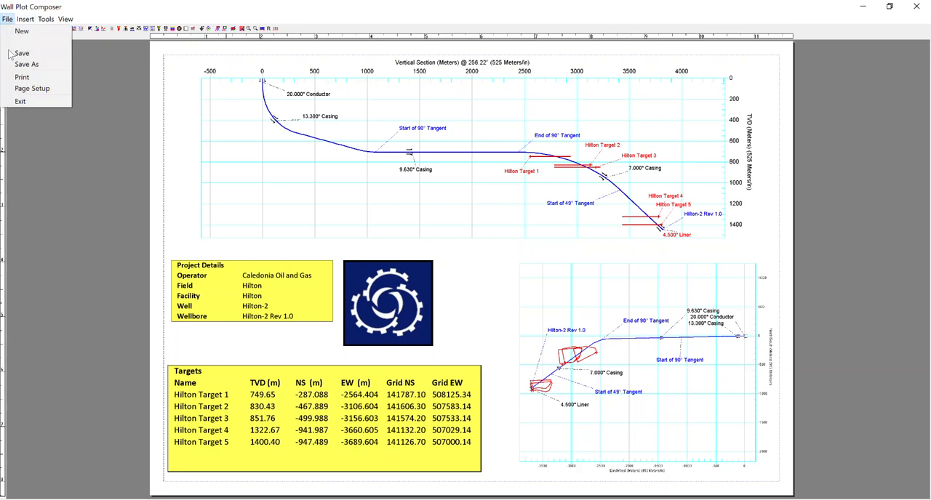
click(27, 64)
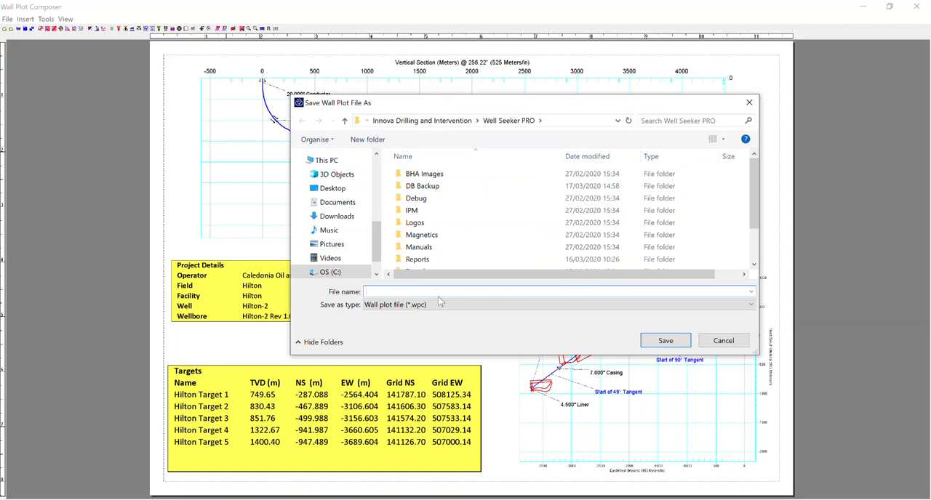
text(test)
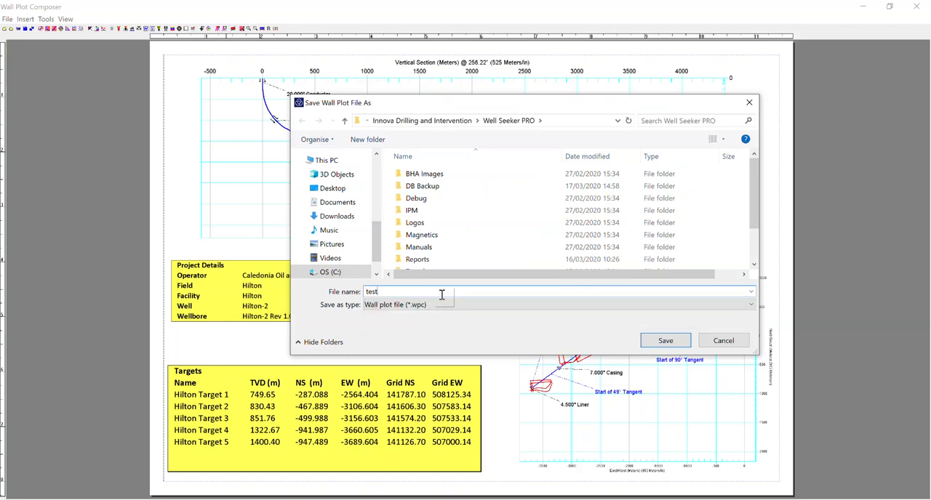
click(332, 188)
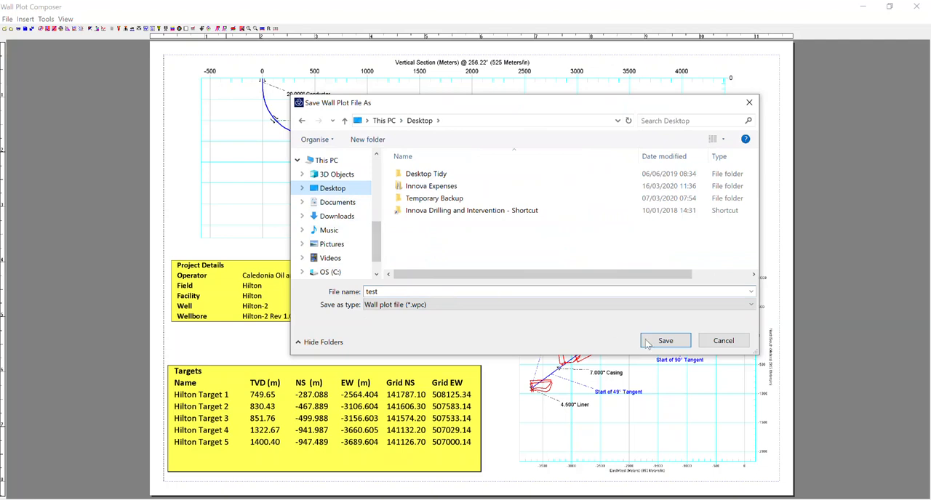
click(665, 341)
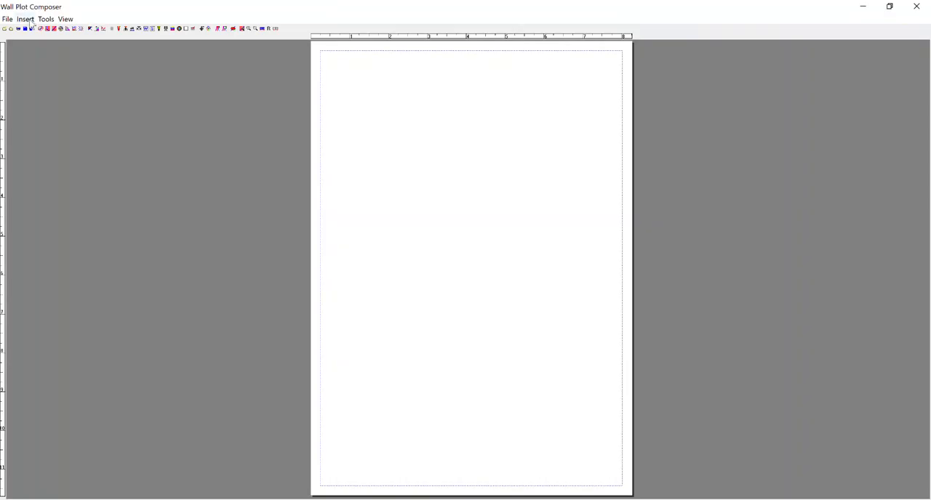
Step: Reopen test.wpc from the Desktop
click(9, 28)
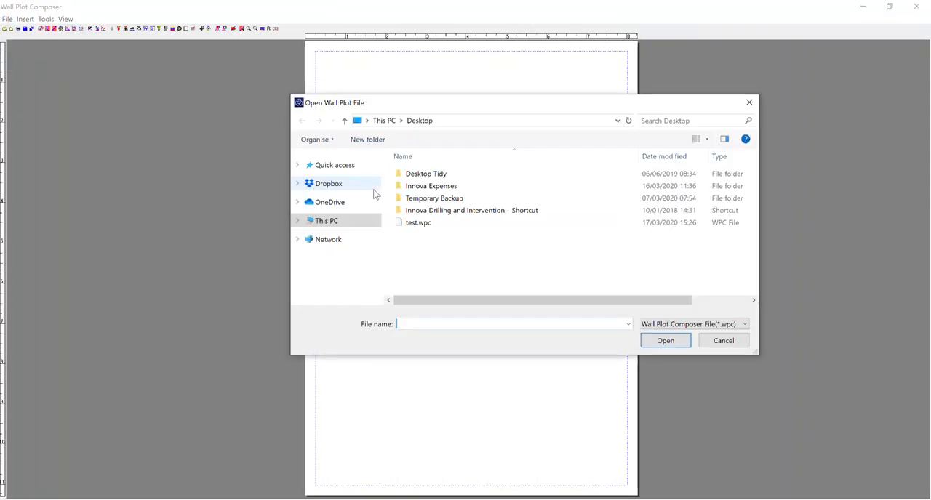
double_click(417, 222)
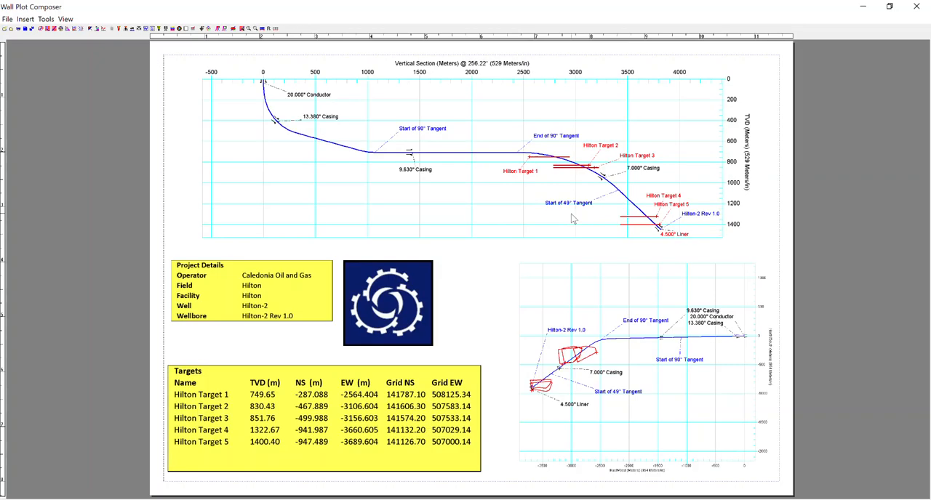
mouse_move(104, 76)
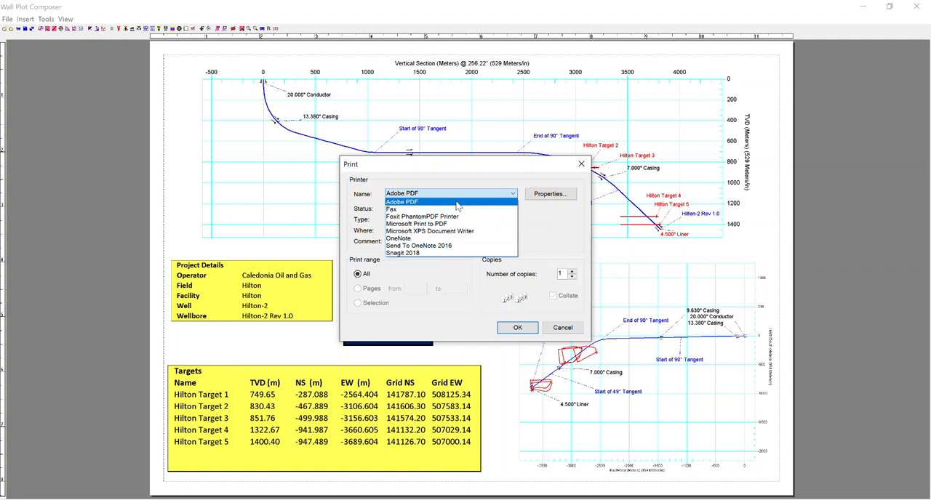
Step: Print to Adobe PDF with High Quality Print settings, saving as Hilton-2 Rev 1.pdf
click(401, 202)
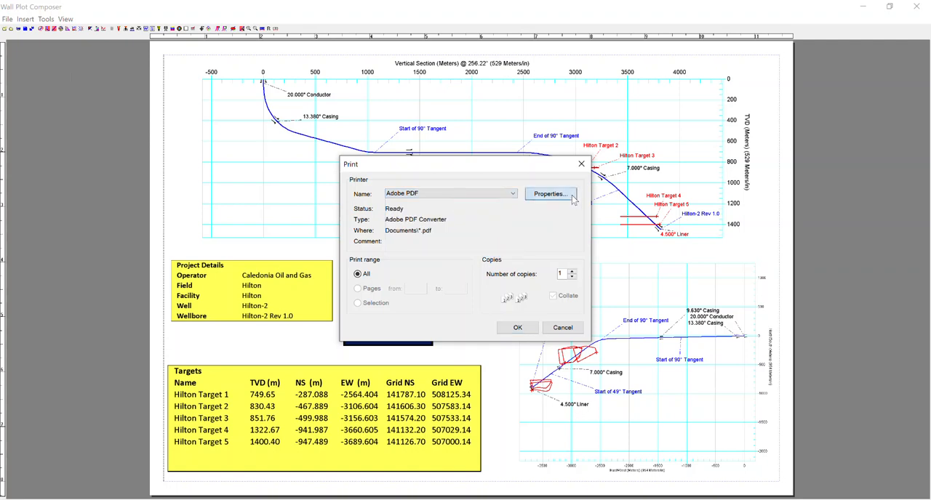
click(550, 194)
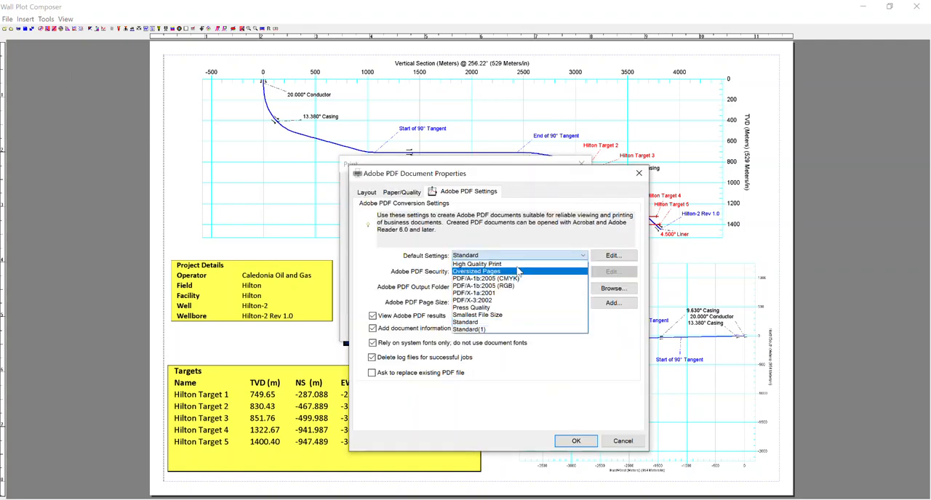
click(476, 264)
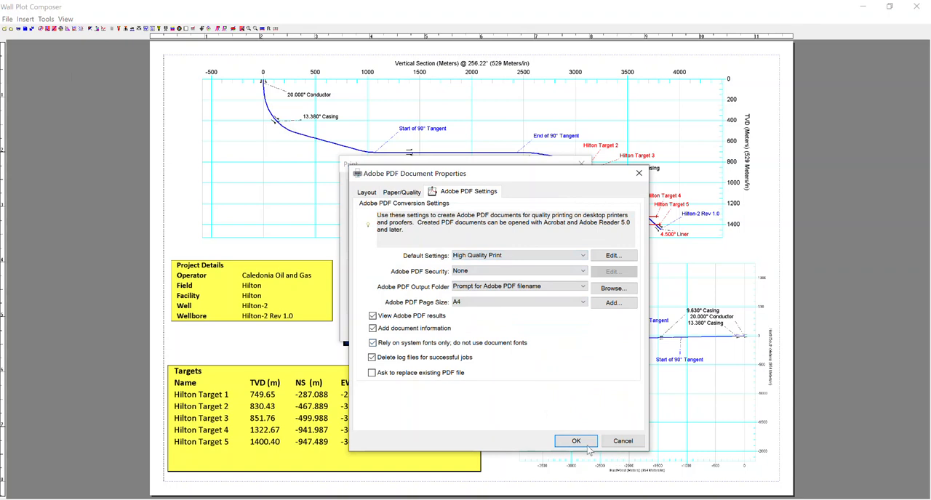
click(576, 440)
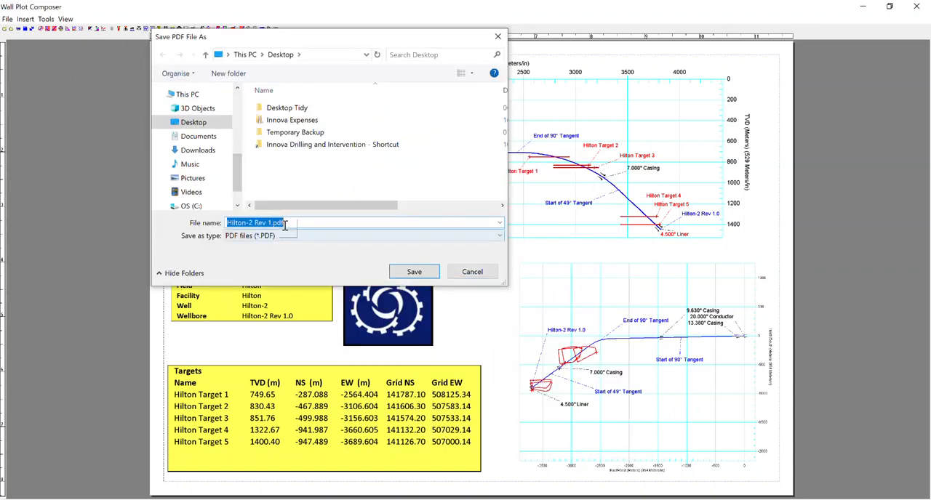
click(414, 271)
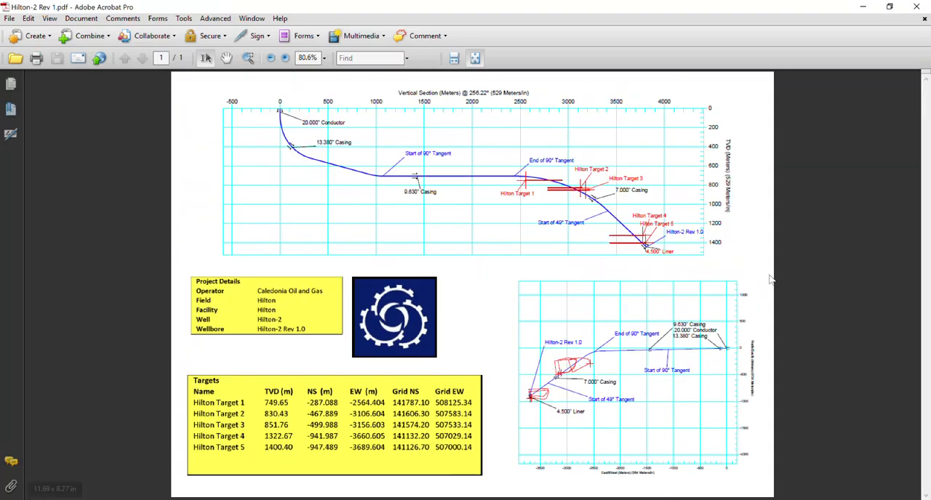
mouse_move(752, 197)
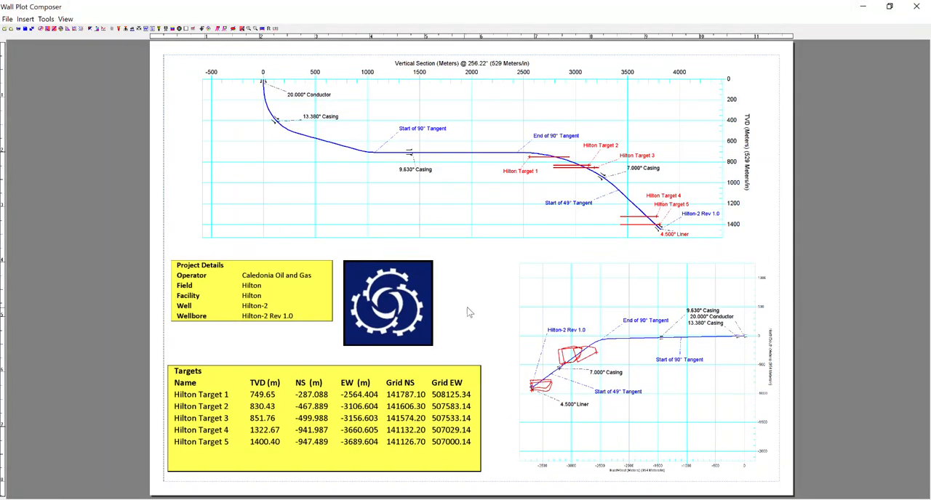
mouse_move(458, 316)
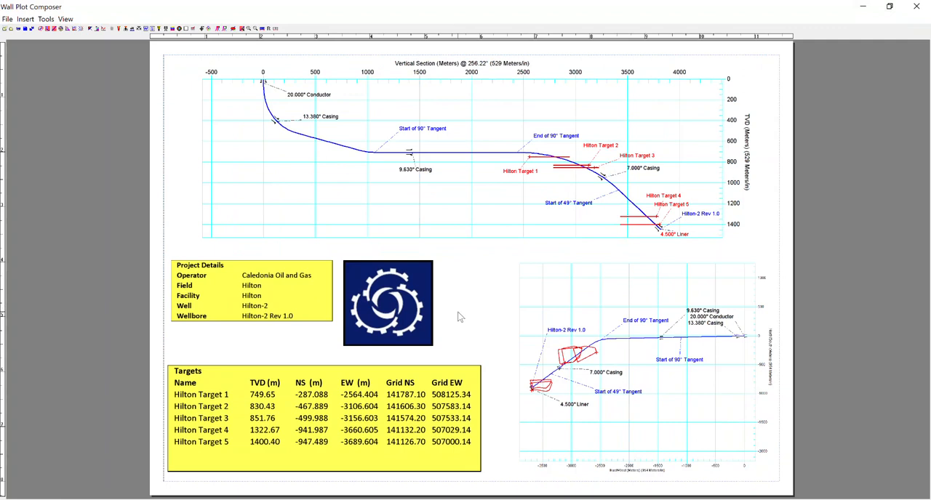
mouse_move(471, 312)
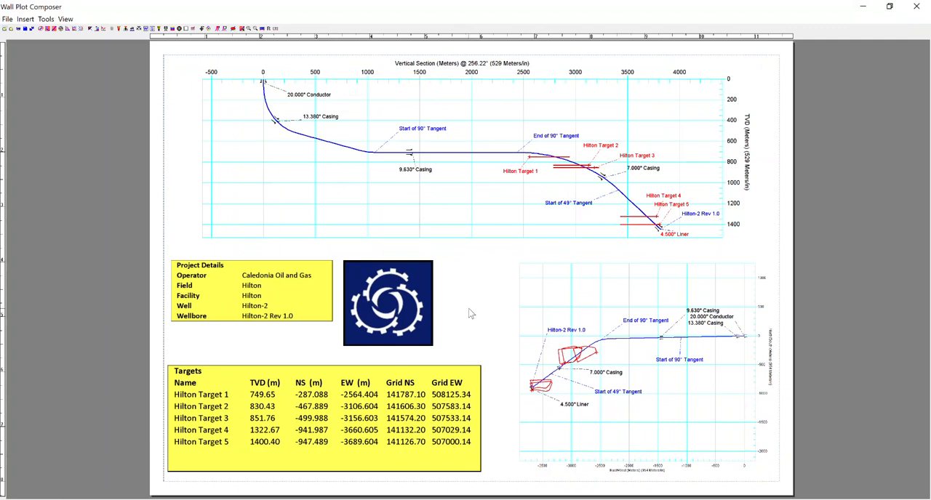